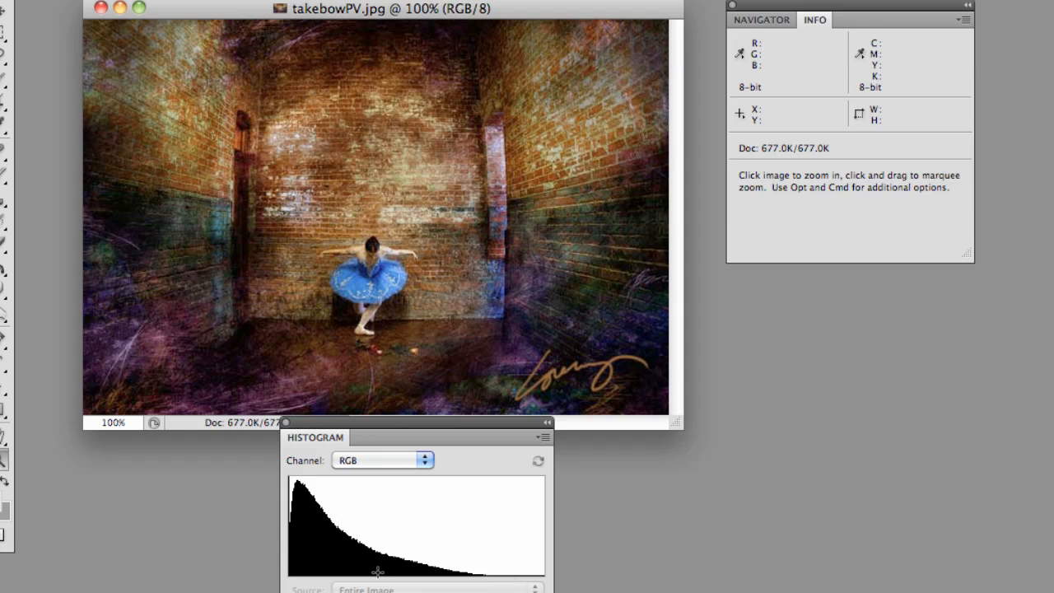
pyautogui.moveTo(420, 440)
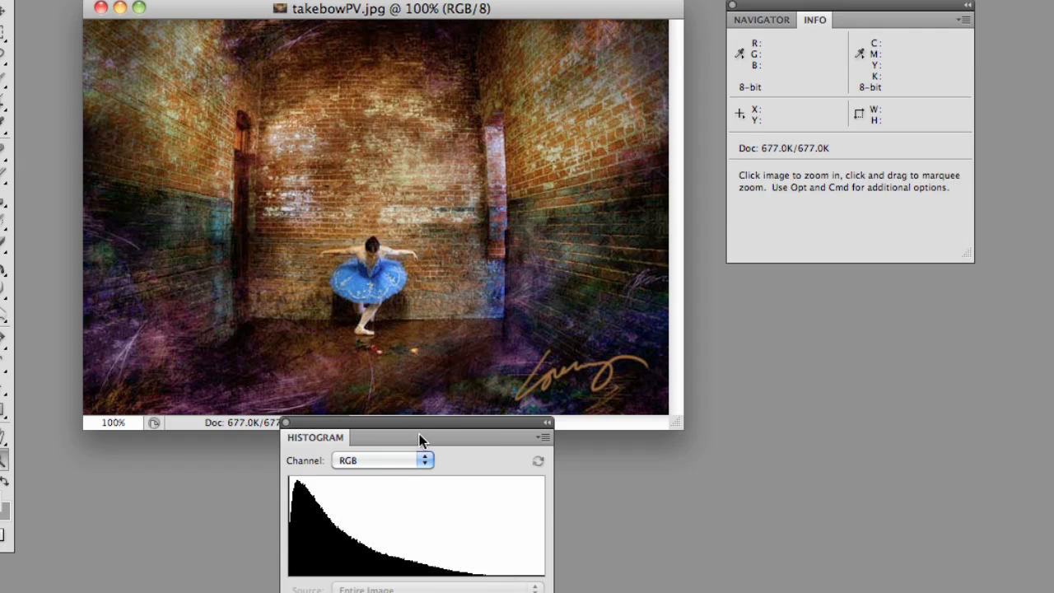
pyautogui.moveTo(429, 528)
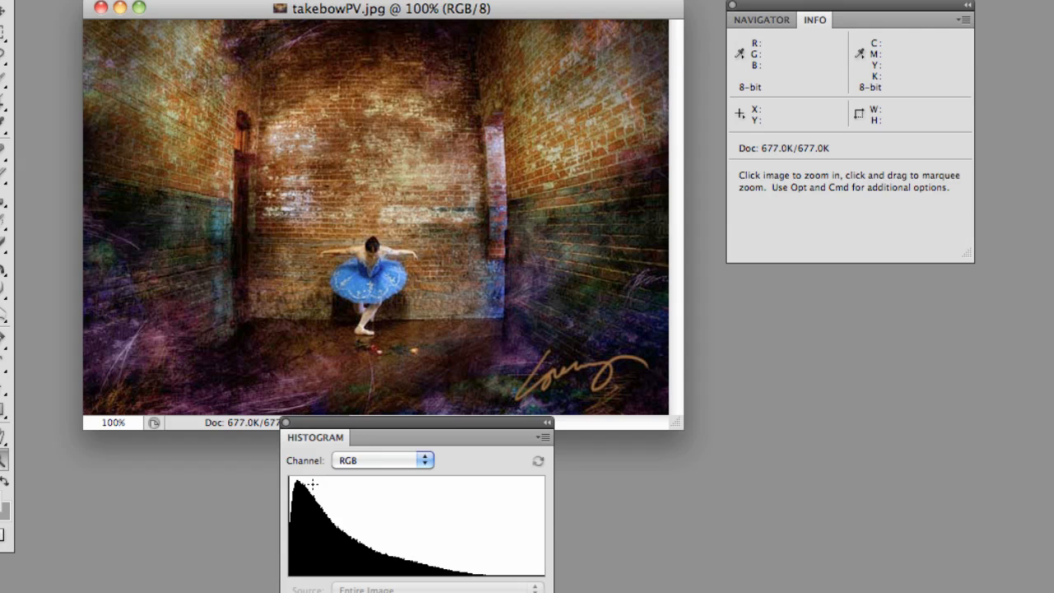
pyautogui.moveTo(451, 557)
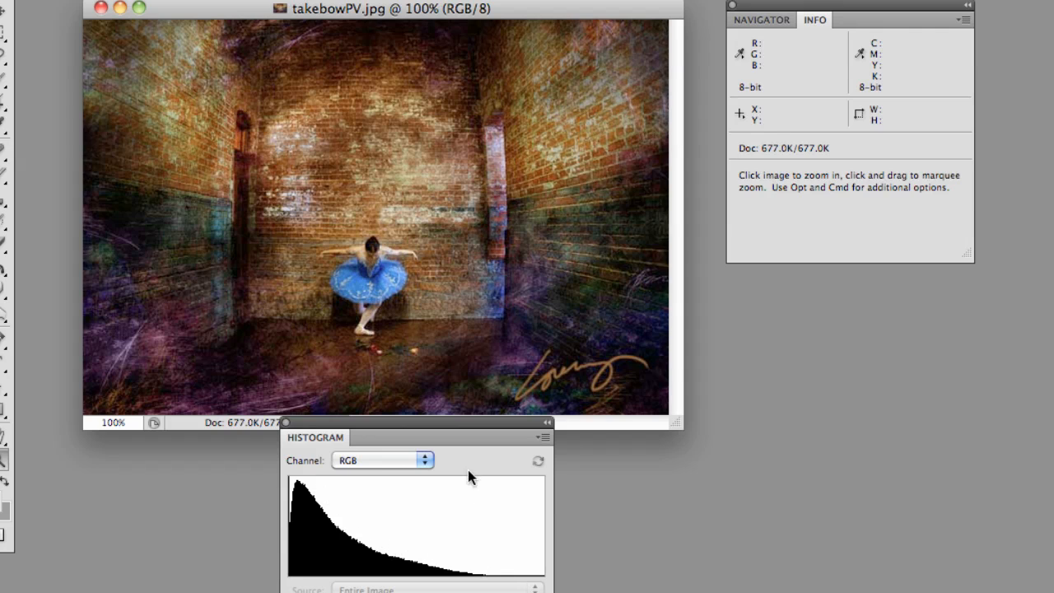
pyautogui.moveTo(337, 549)
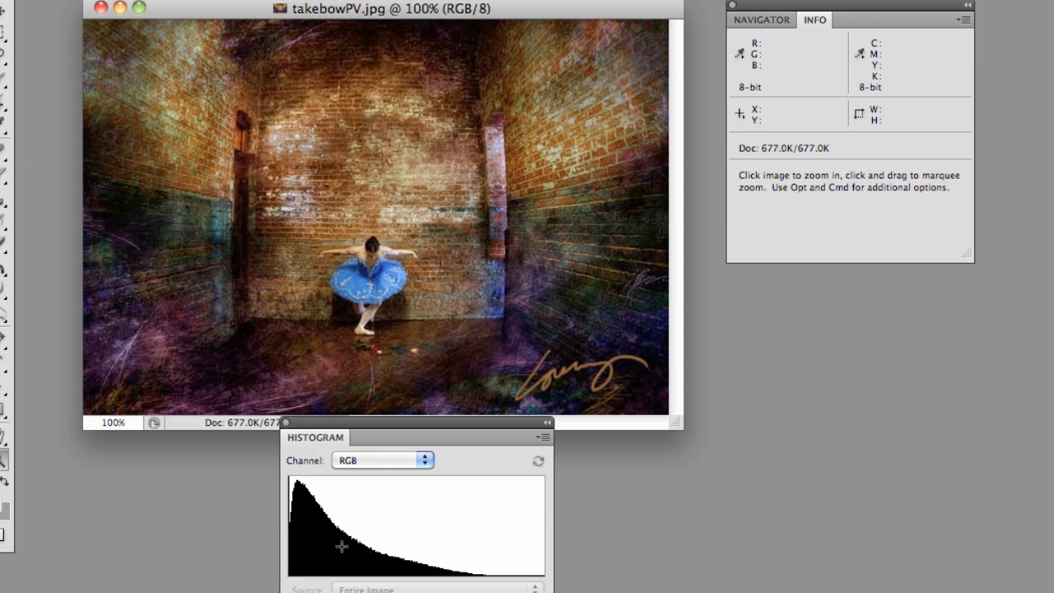
# Expand the Histogram panel to show mean and standard deviation, then move it off the photo.
pyautogui.moveTo(420, 437); pyautogui.dragTo(412, 386)
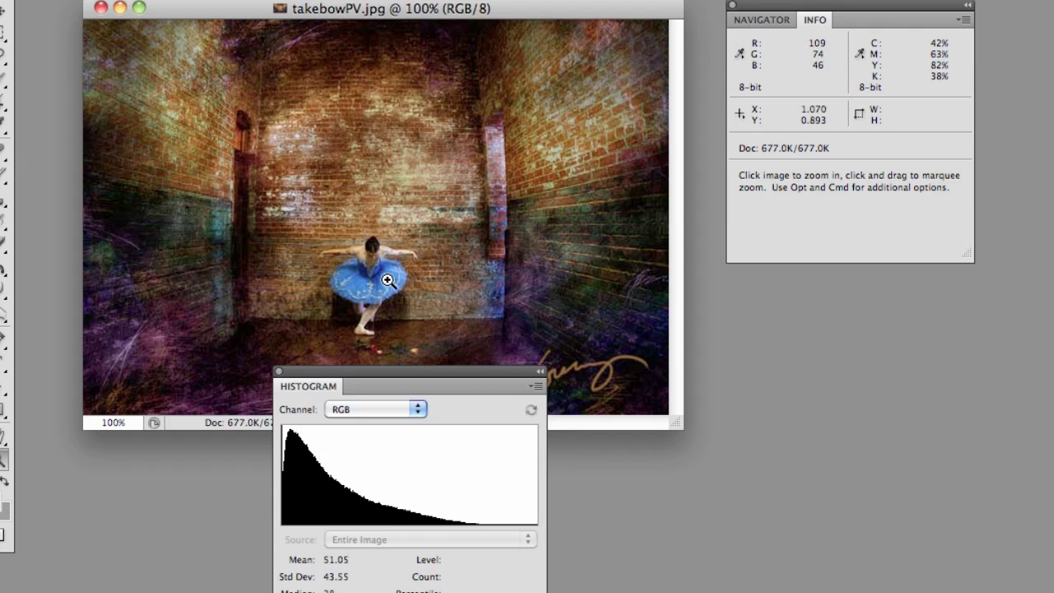
pyautogui.click(384, 282)
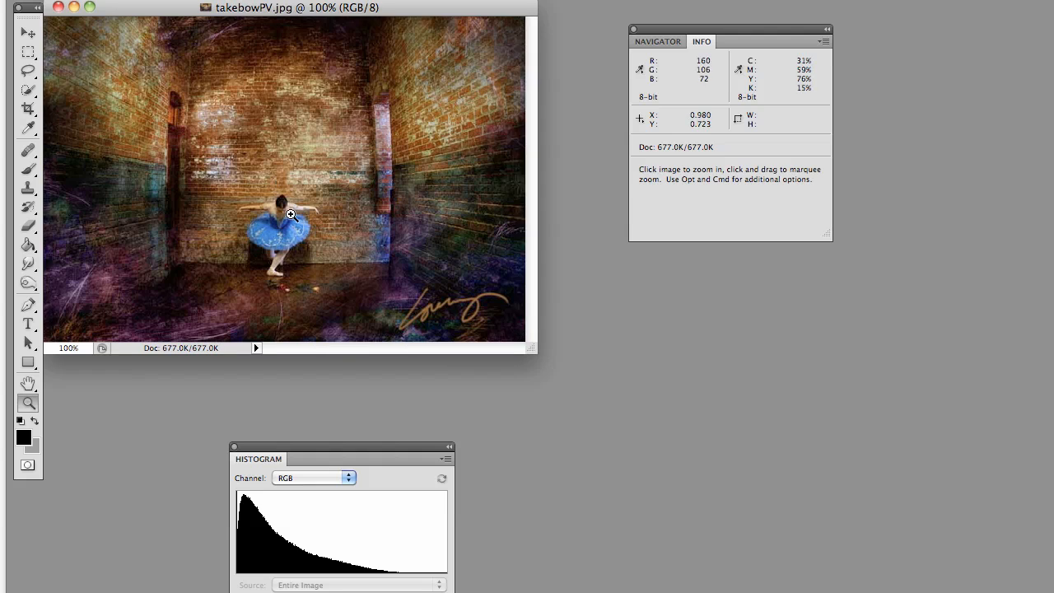
pyautogui.moveTo(288, 8); pyautogui.dragTo(336, 45)
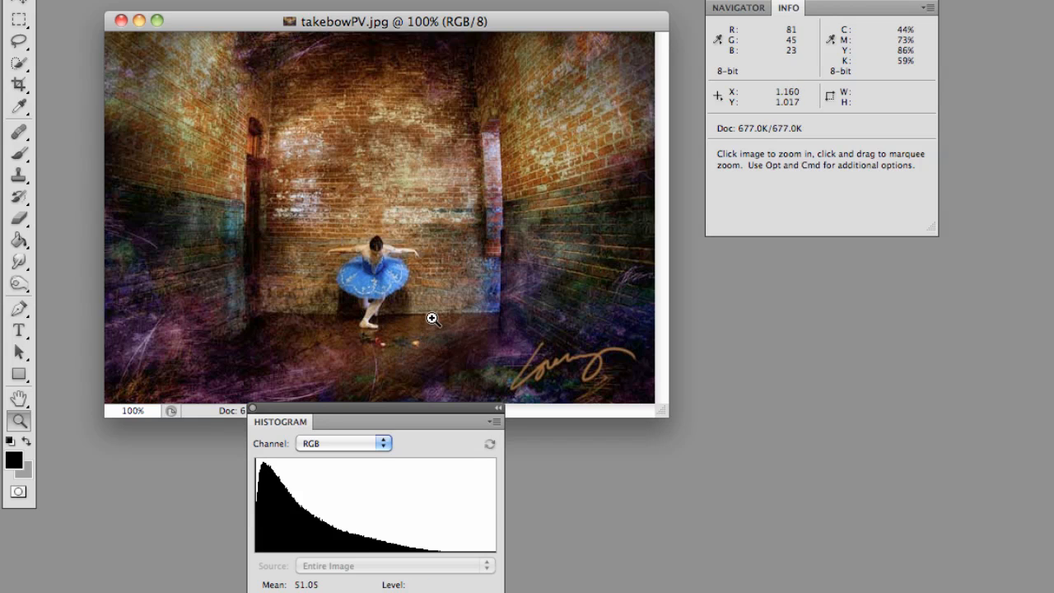
pyautogui.moveTo(295, 203)
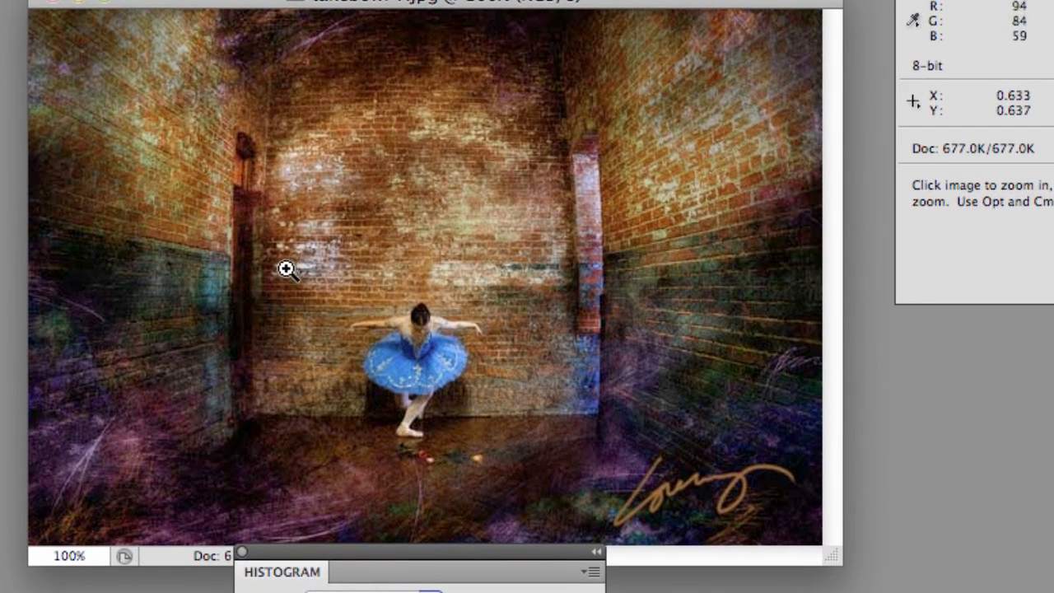
pyautogui.moveTo(309, 184)
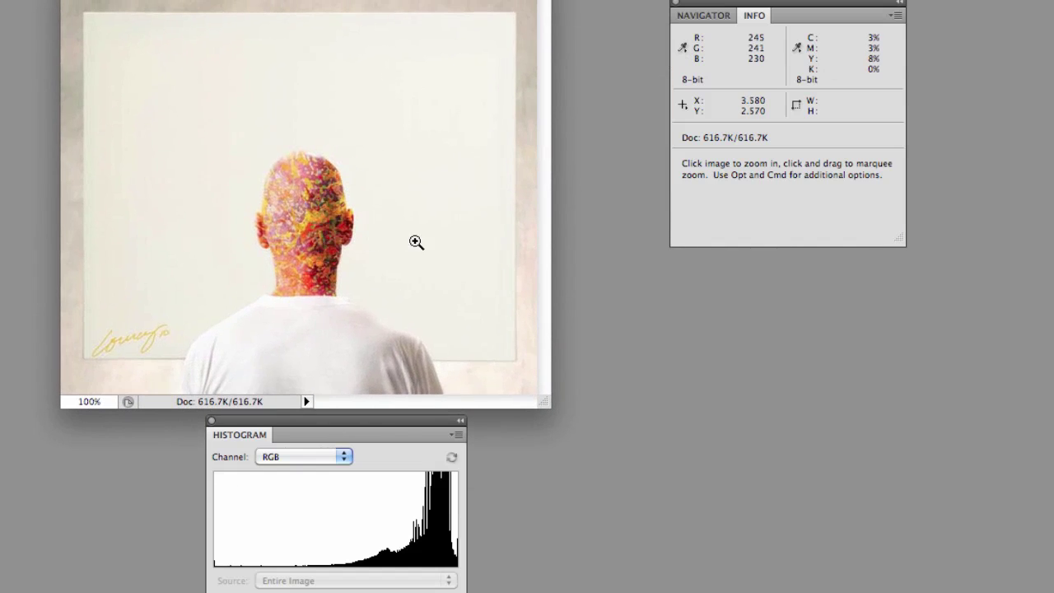
pyautogui.moveTo(443, 250)
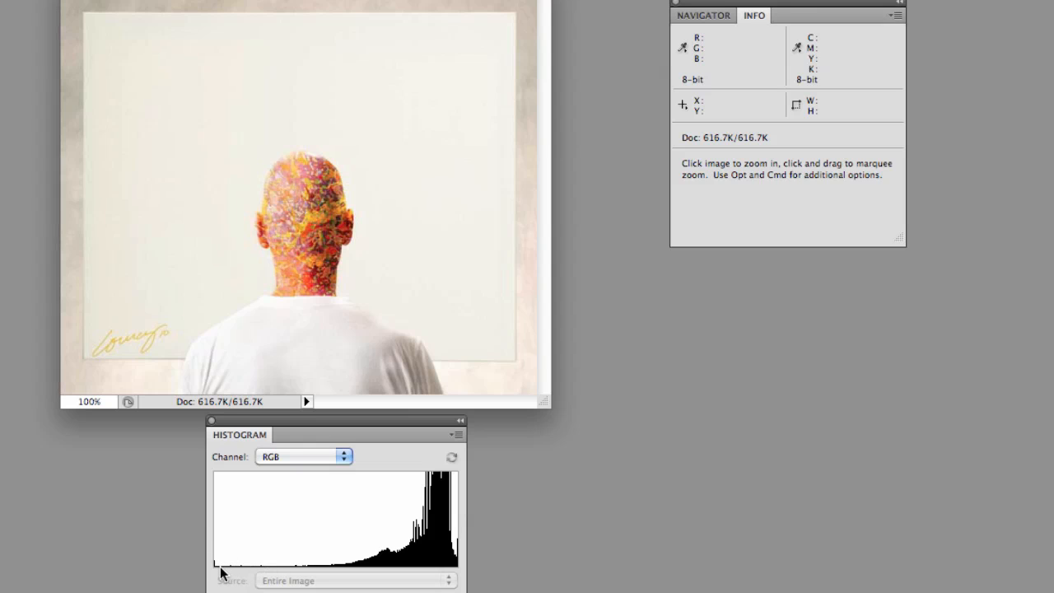
pyautogui.moveTo(275, 227)
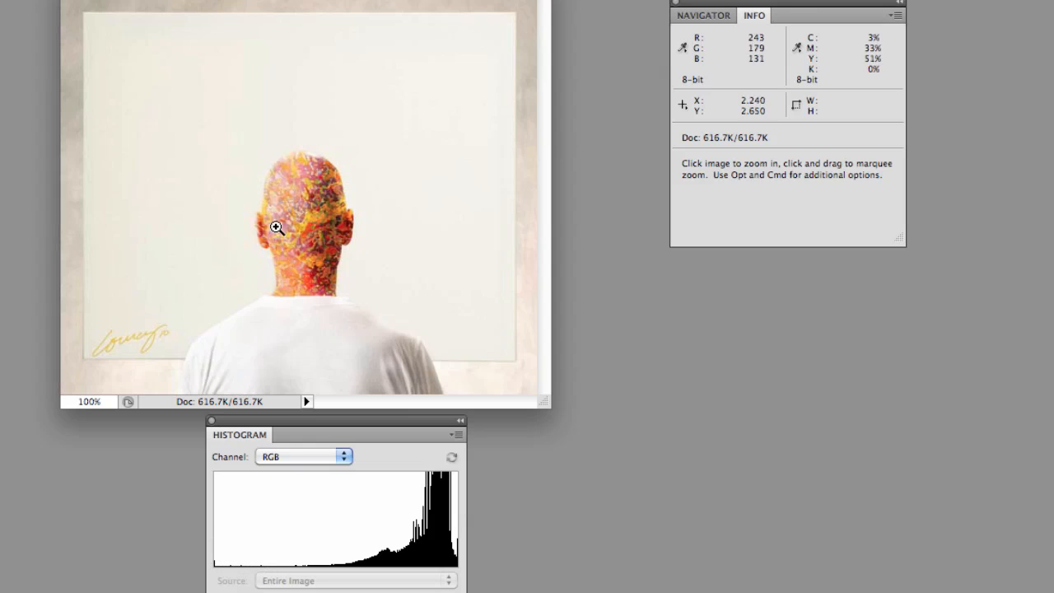
pyautogui.moveTo(330, 251)
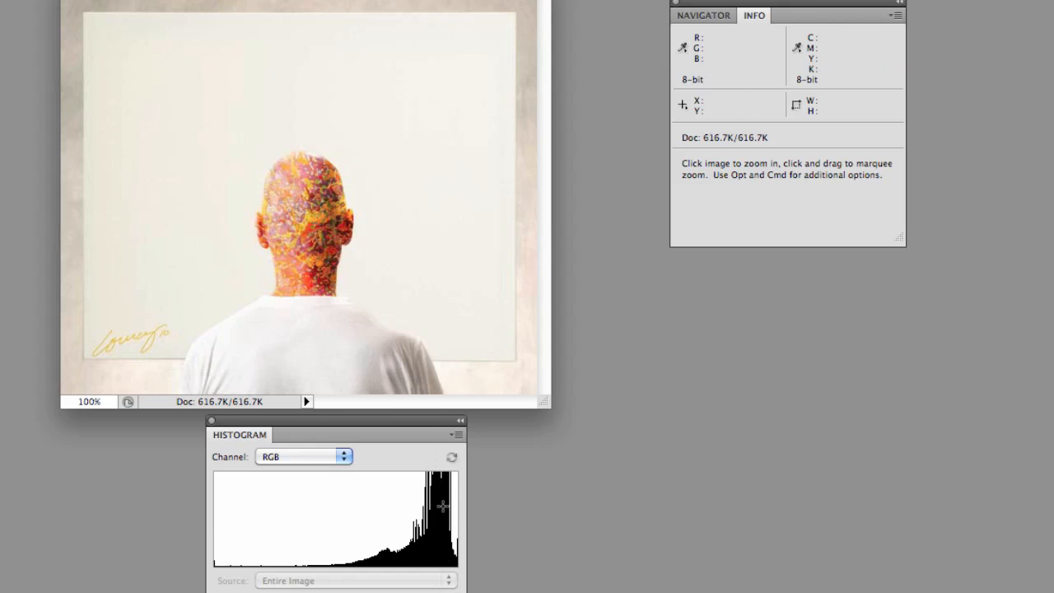
pyautogui.moveTo(205, 150)
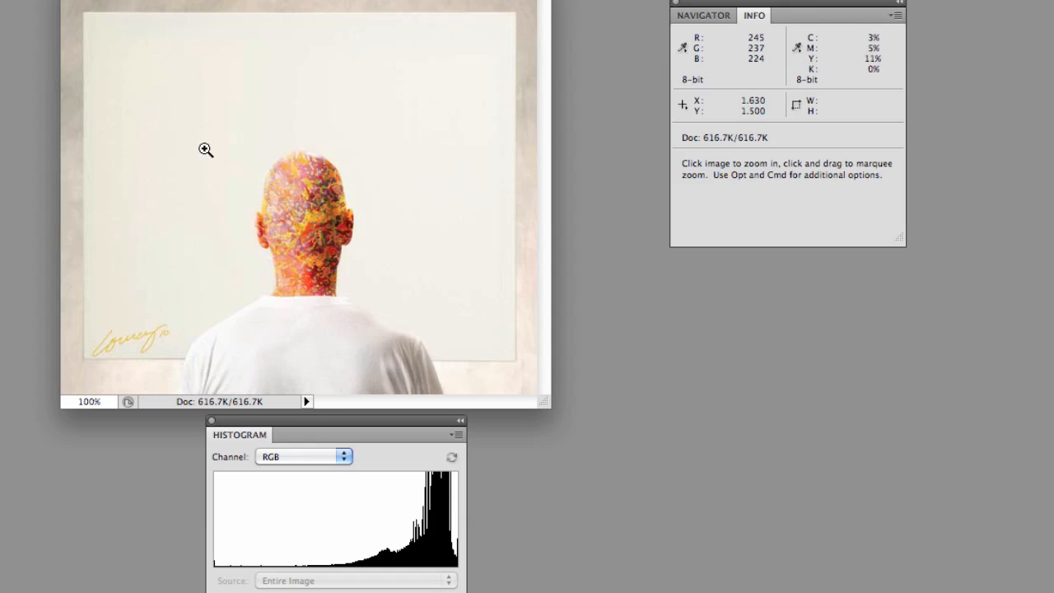
pyautogui.moveTo(442, 549)
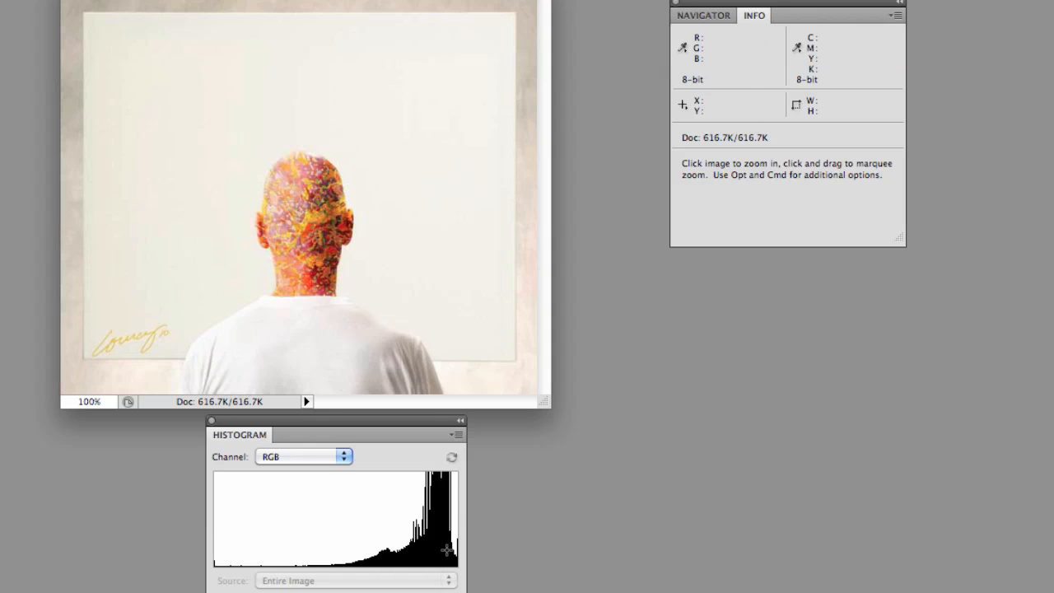
pyautogui.moveTo(306, 8)
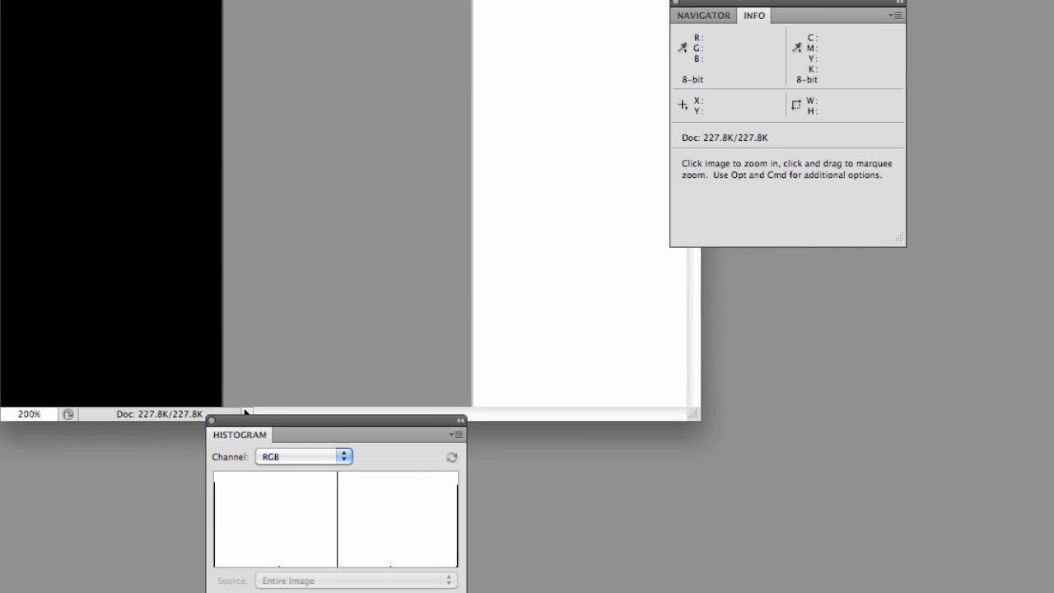
pyautogui.moveTo(409, 398)
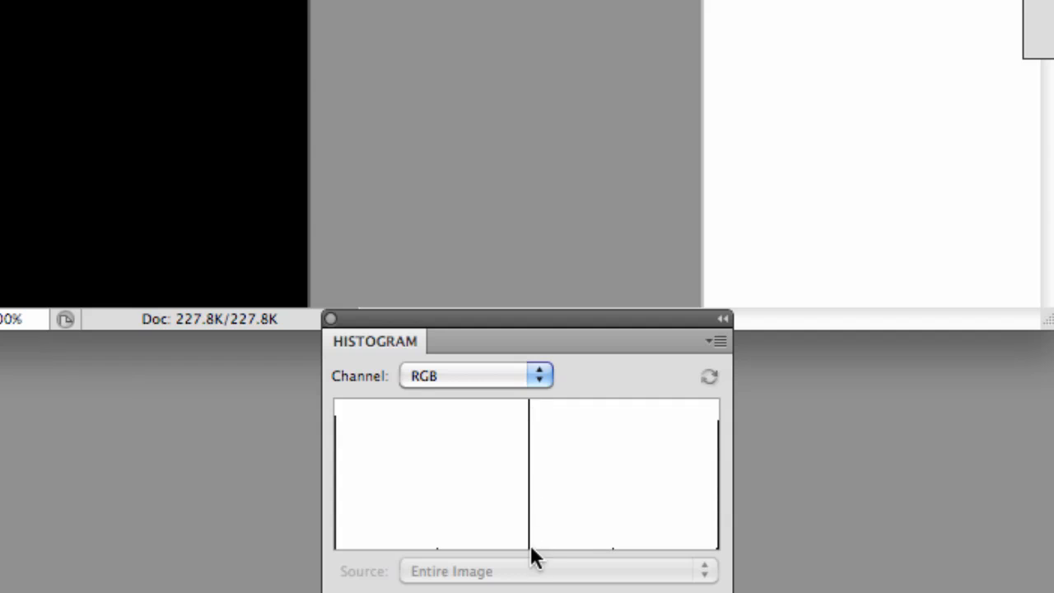
pyautogui.moveTo(523, 423)
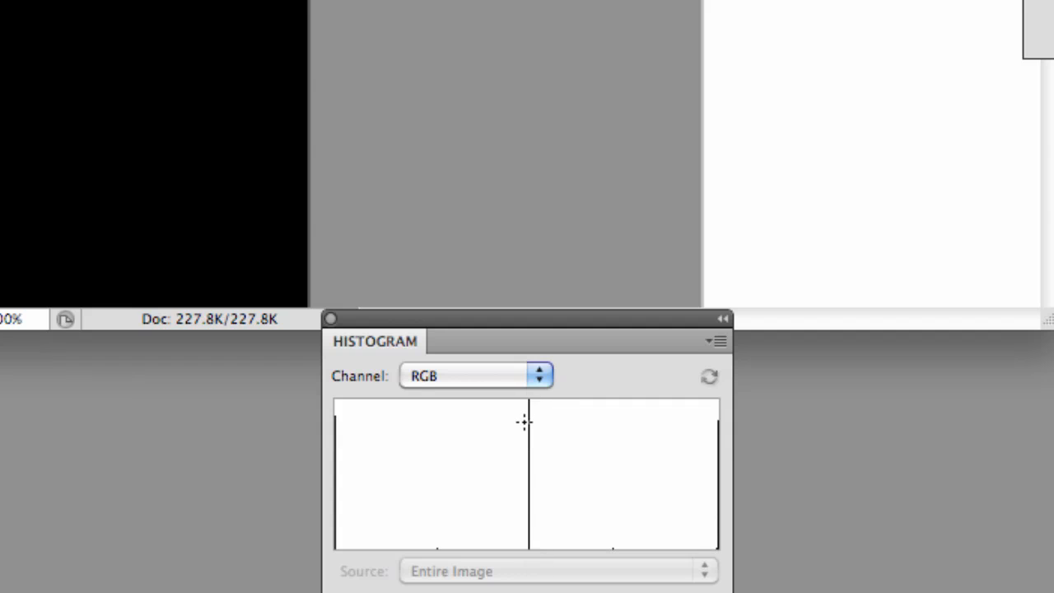
pyautogui.moveTo(398, 410)
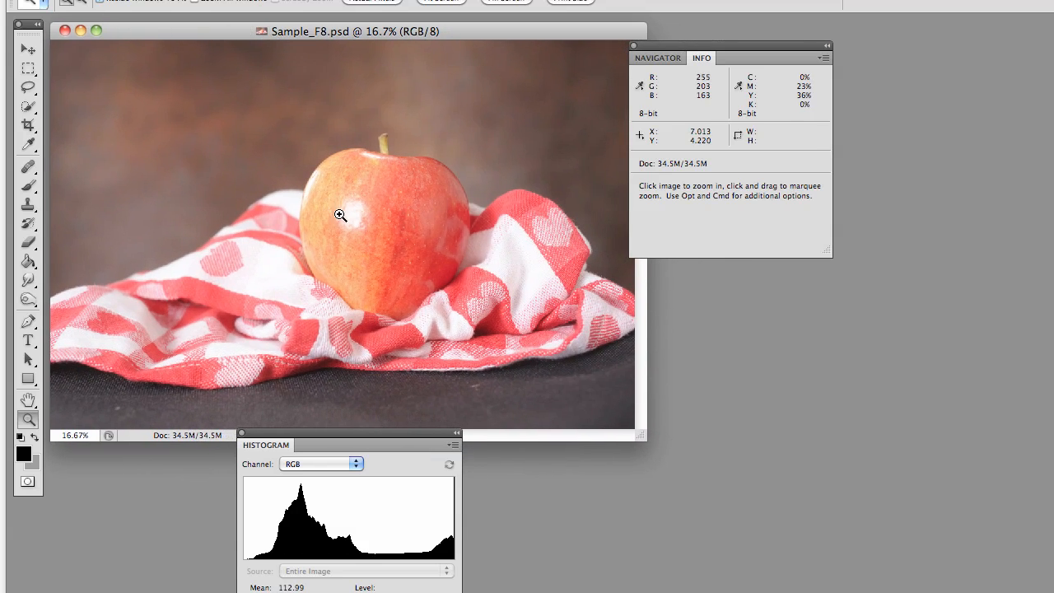
pyautogui.moveTo(408, 393)
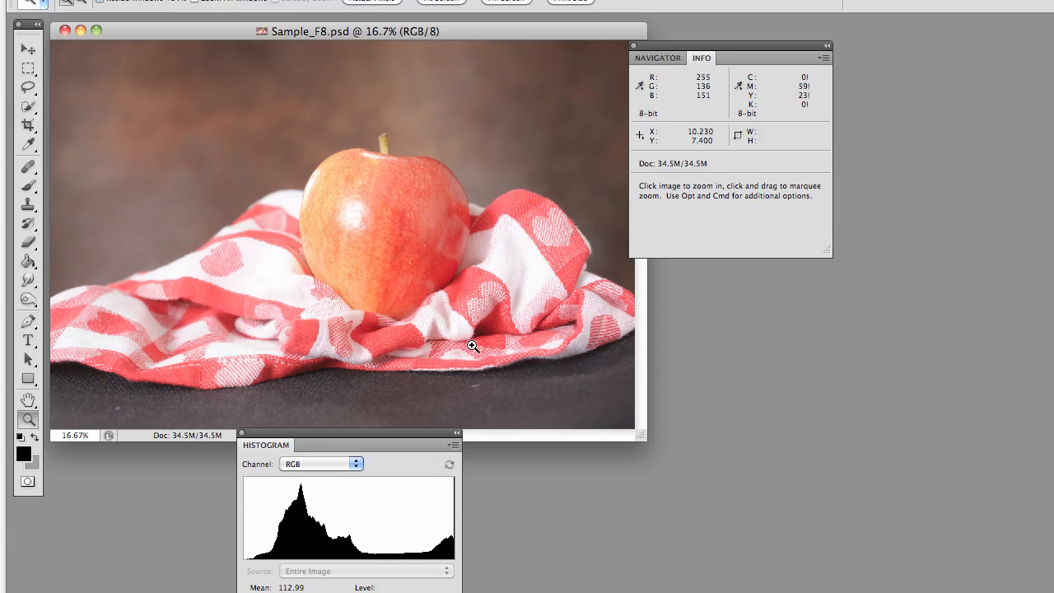
pyautogui.moveTo(471, 346)
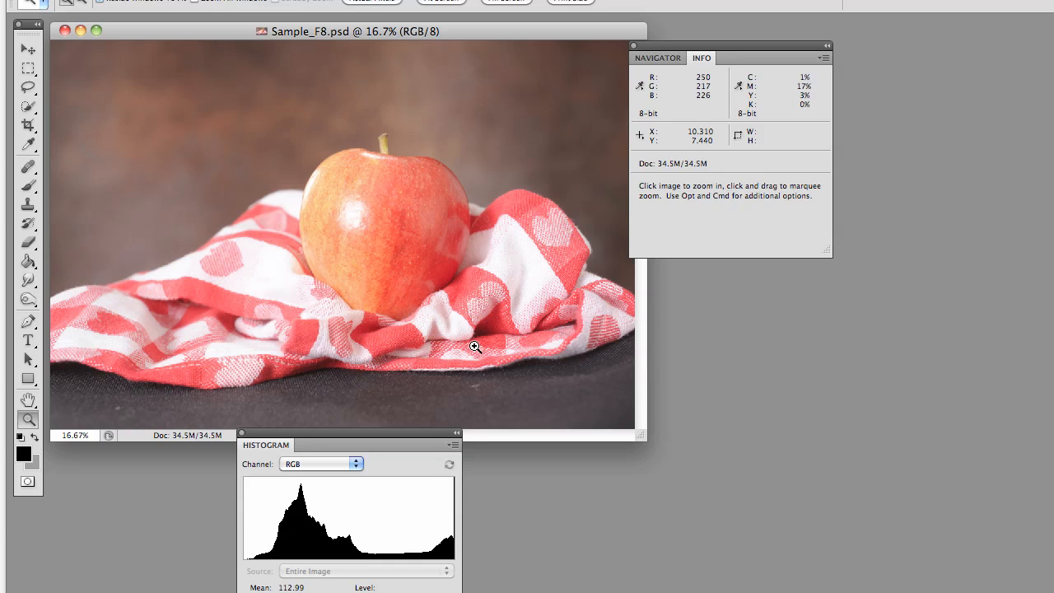
pyautogui.moveTo(476, 347)
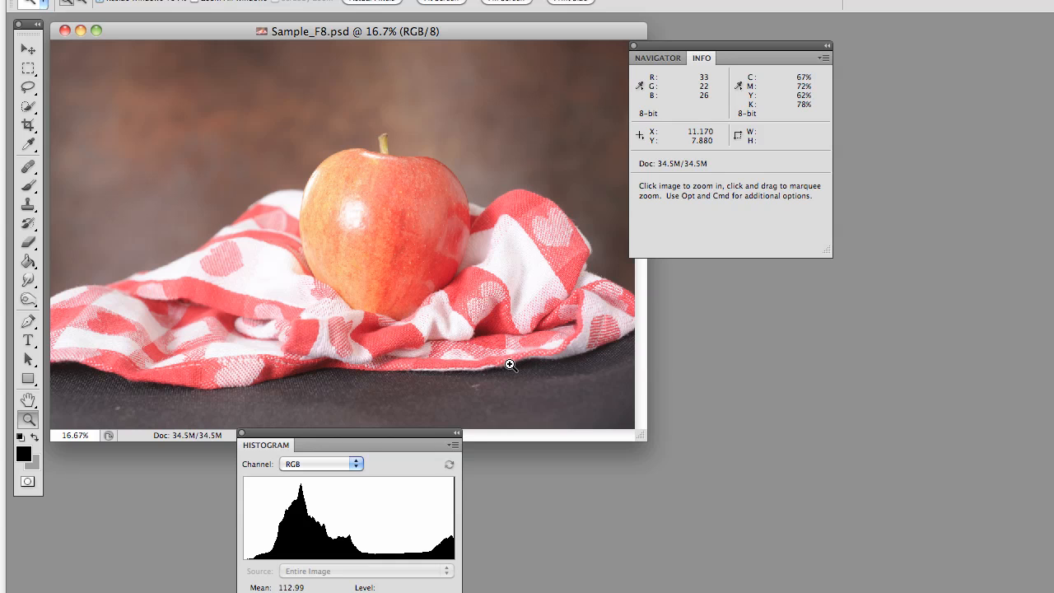
pyautogui.moveTo(511, 367)
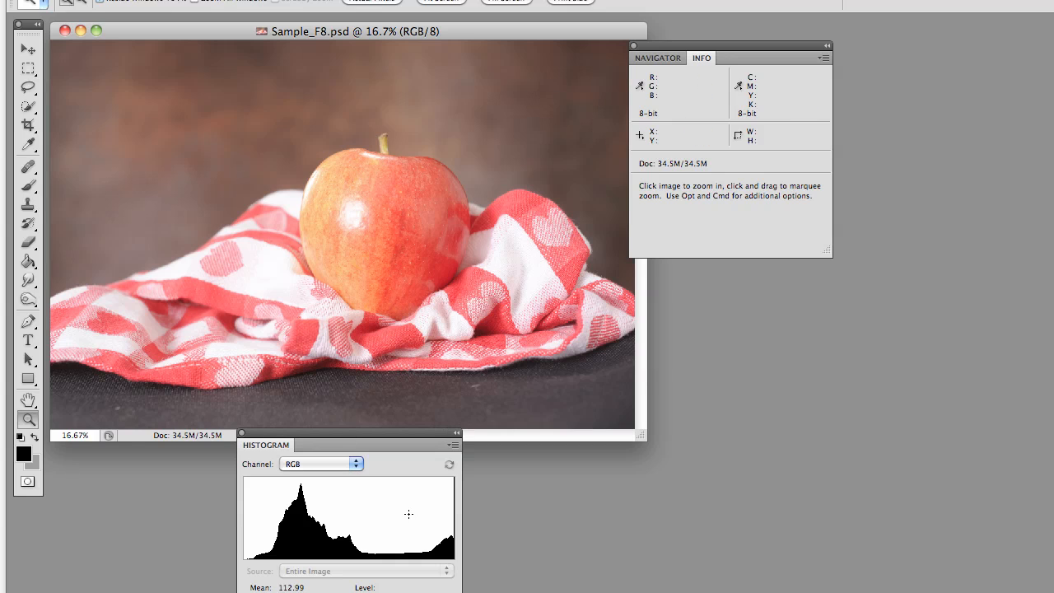
pyautogui.moveTo(445, 407)
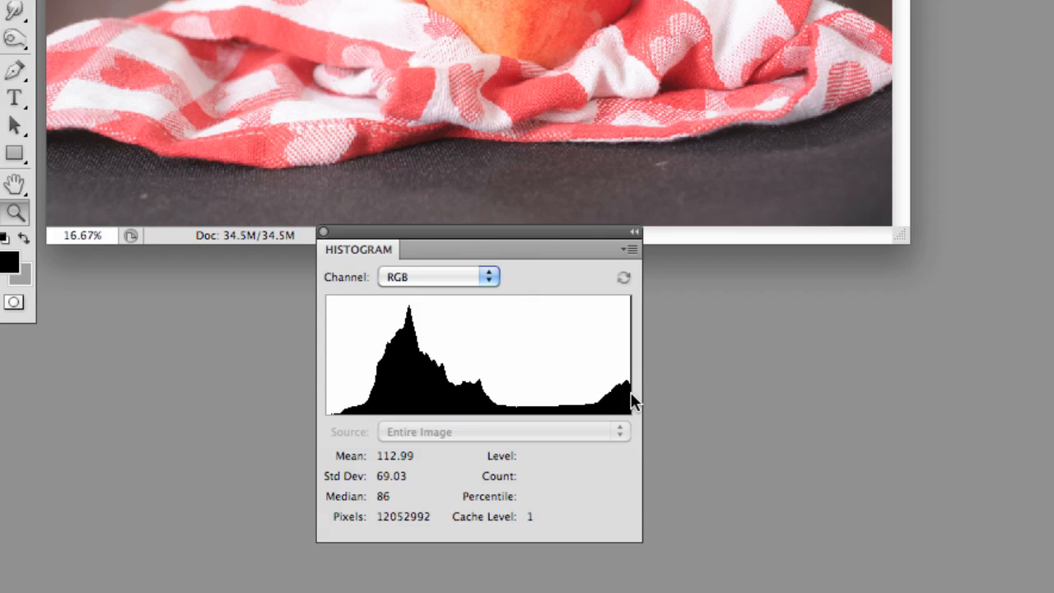
pyautogui.moveTo(613, 263)
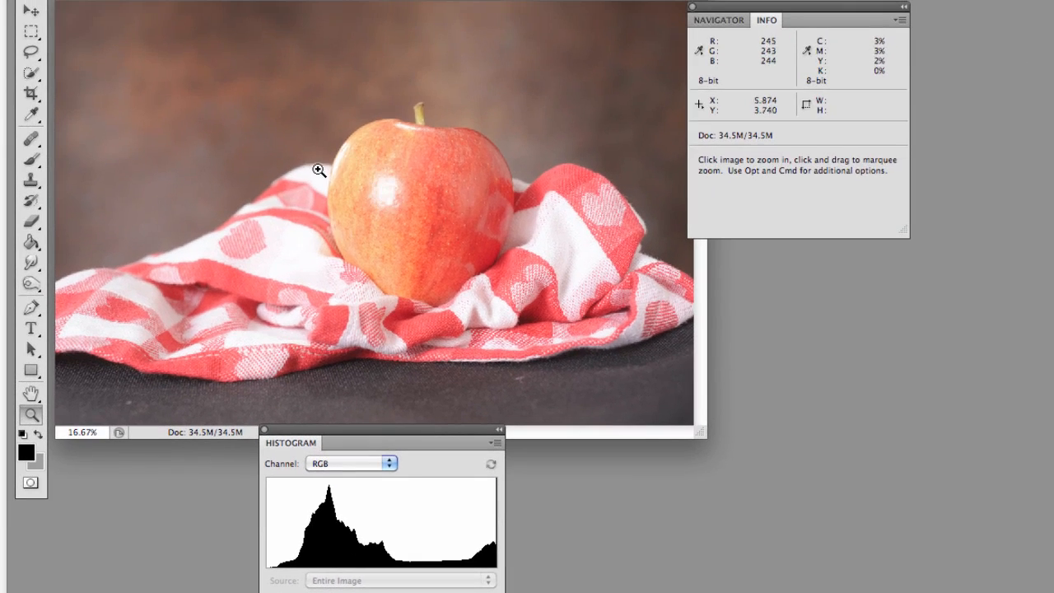
pyautogui.moveTo(561, 241)
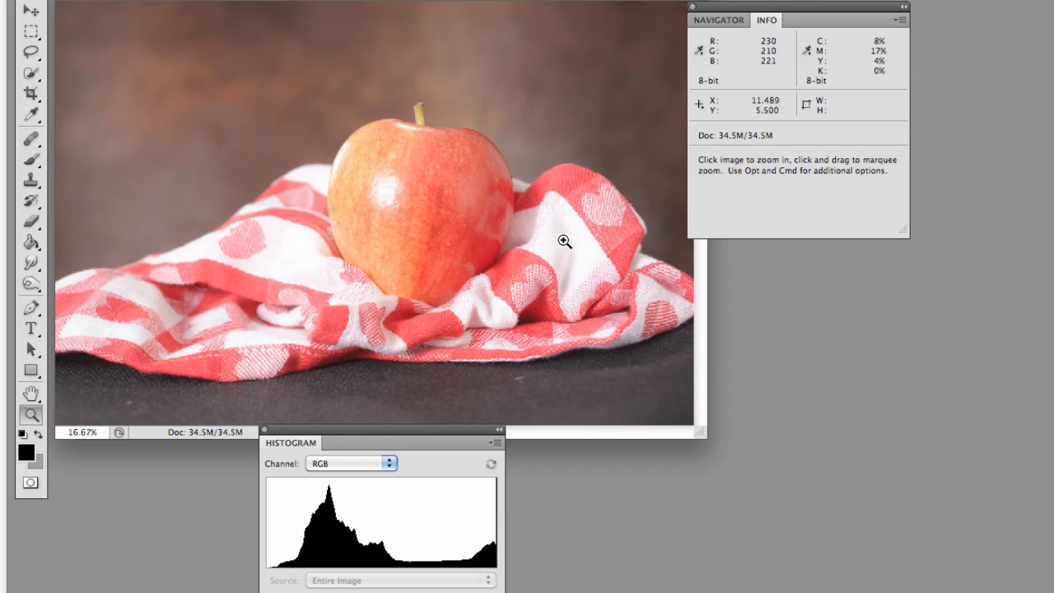
pyautogui.moveTo(303, 176)
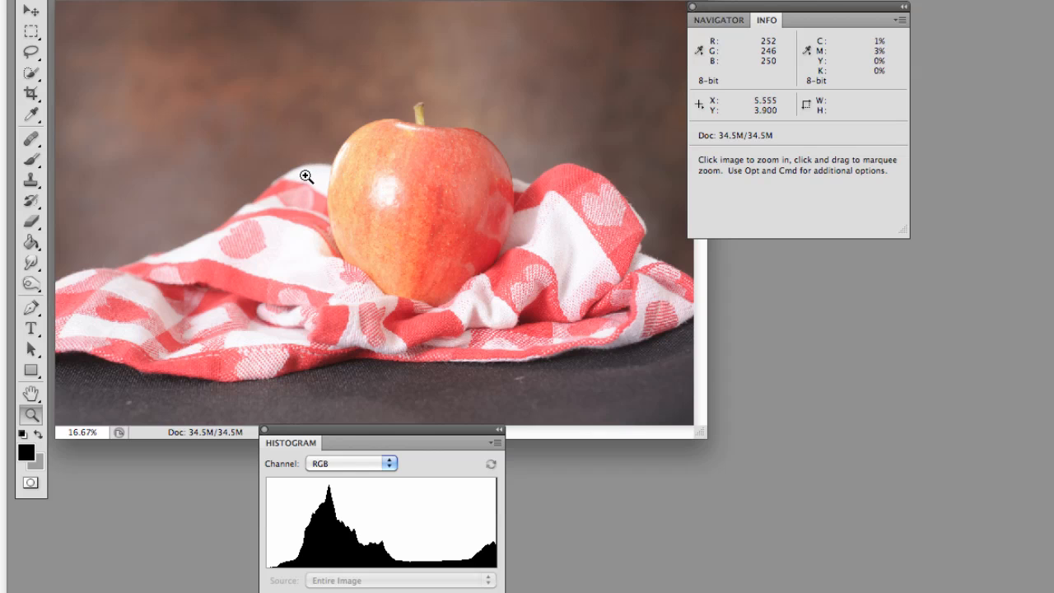
pyautogui.moveTo(284, 249)
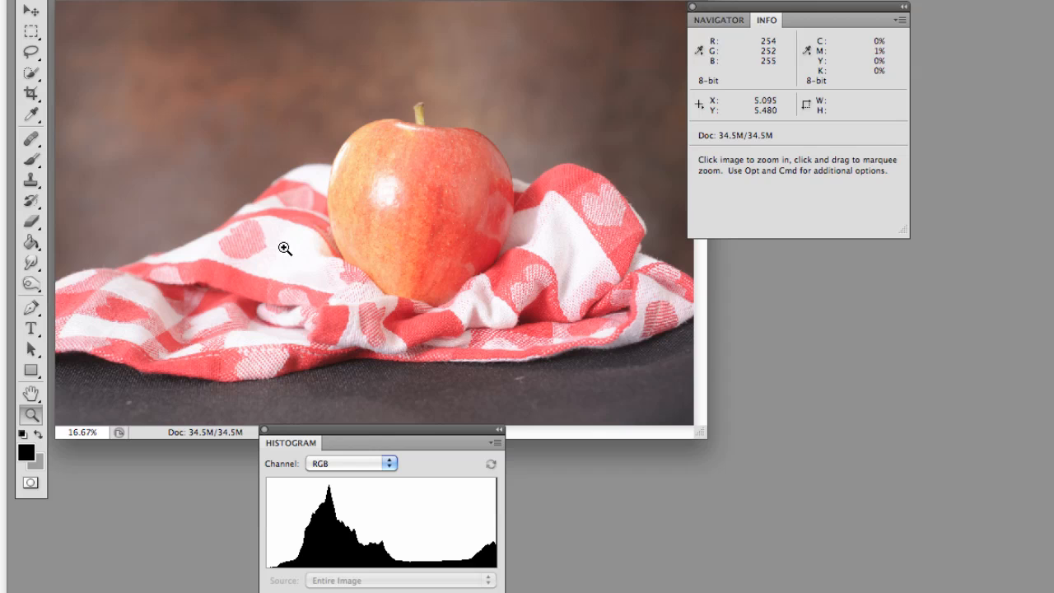
pyautogui.moveTo(270, 575)
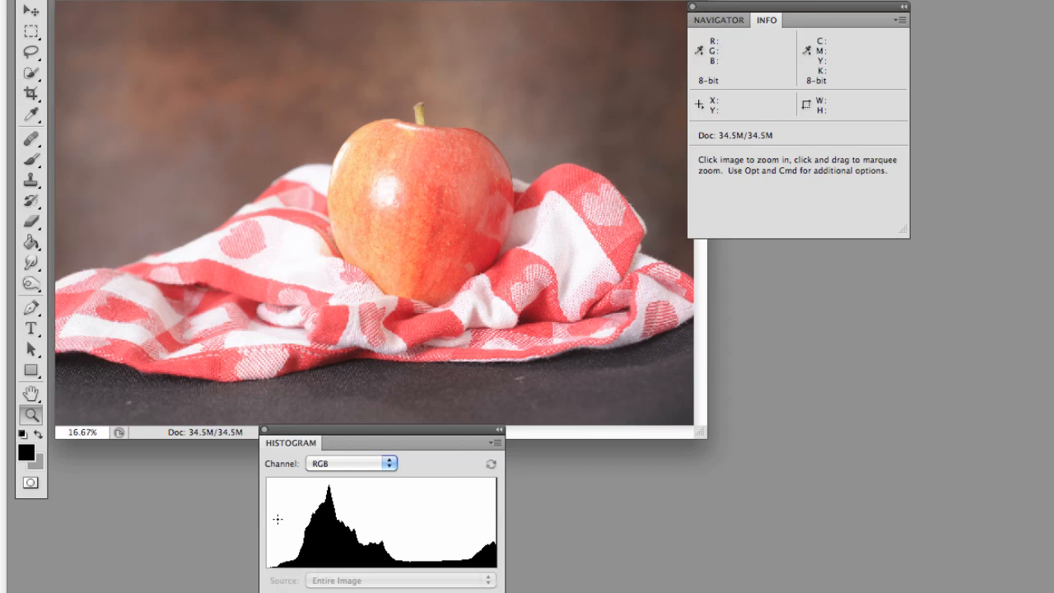
pyautogui.moveTo(452, 394)
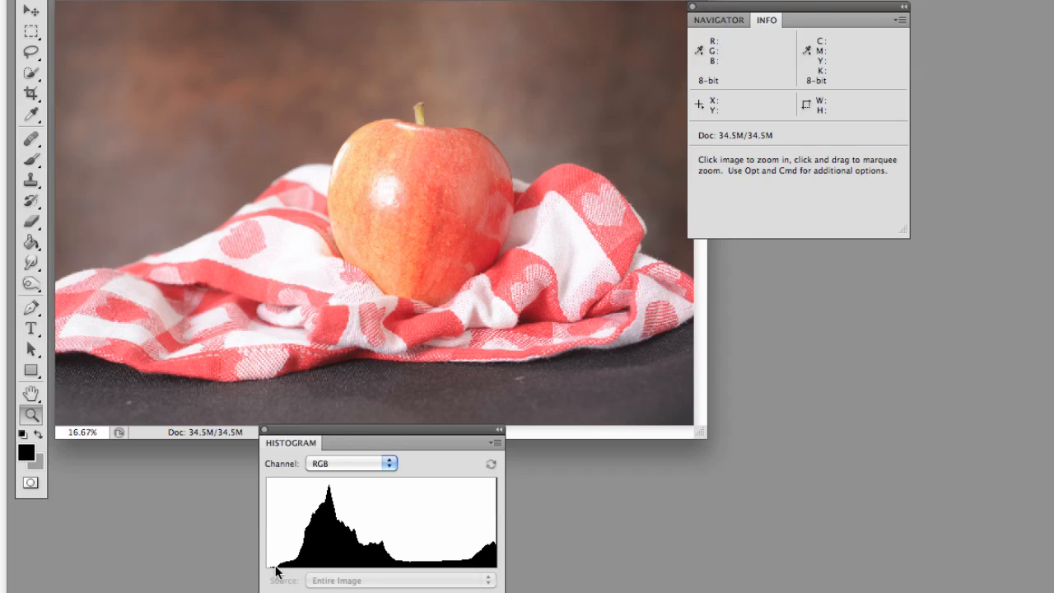
pyautogui.moveTo(287, 572)
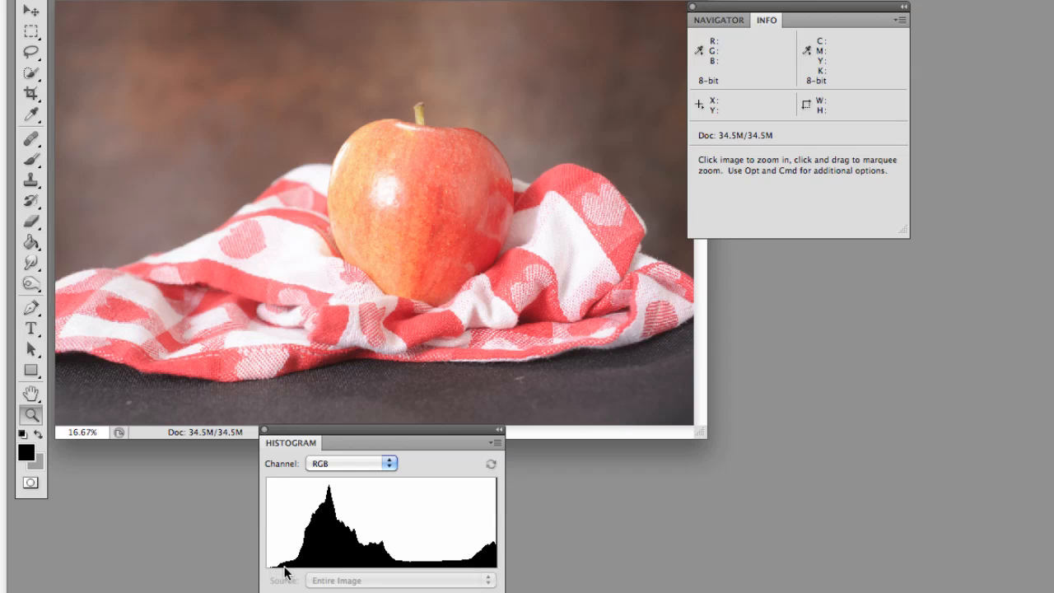
pyautogui.moveTo(499, 562)
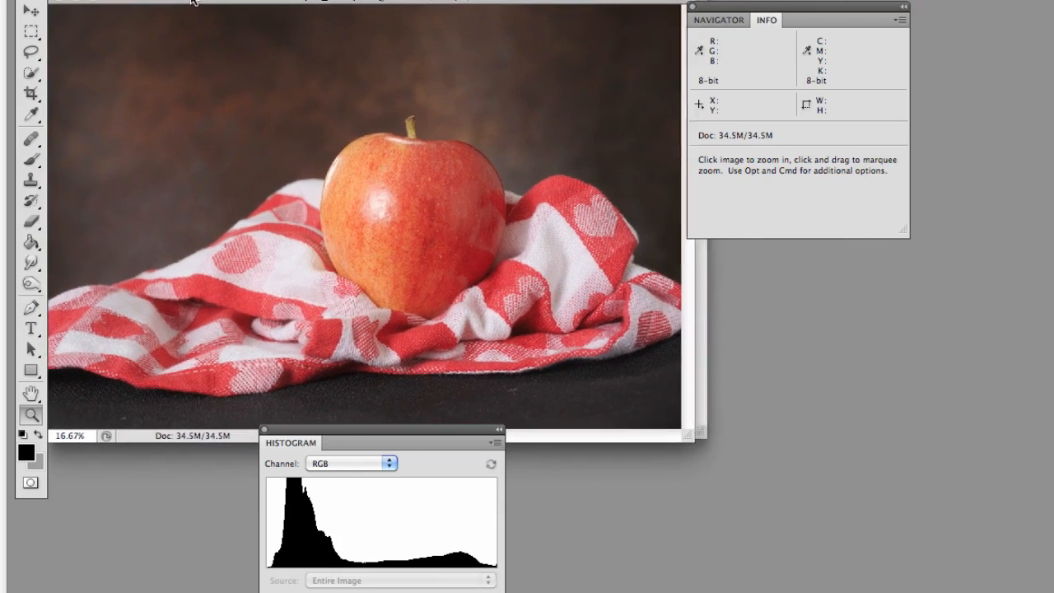
pyautogui.moveTo(294, 253)
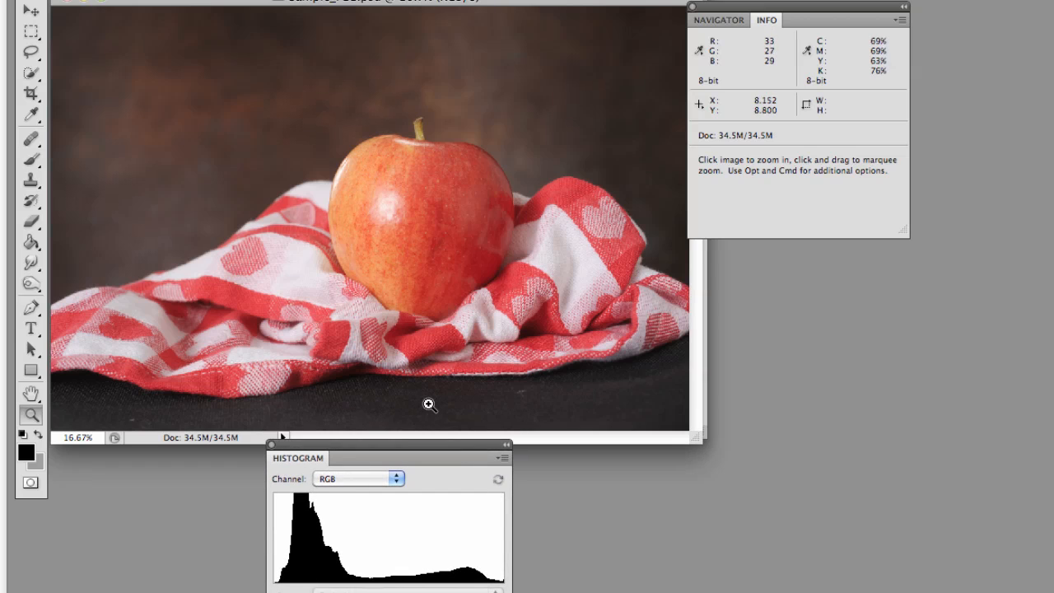
pyautogui.moveTo(539, 252)
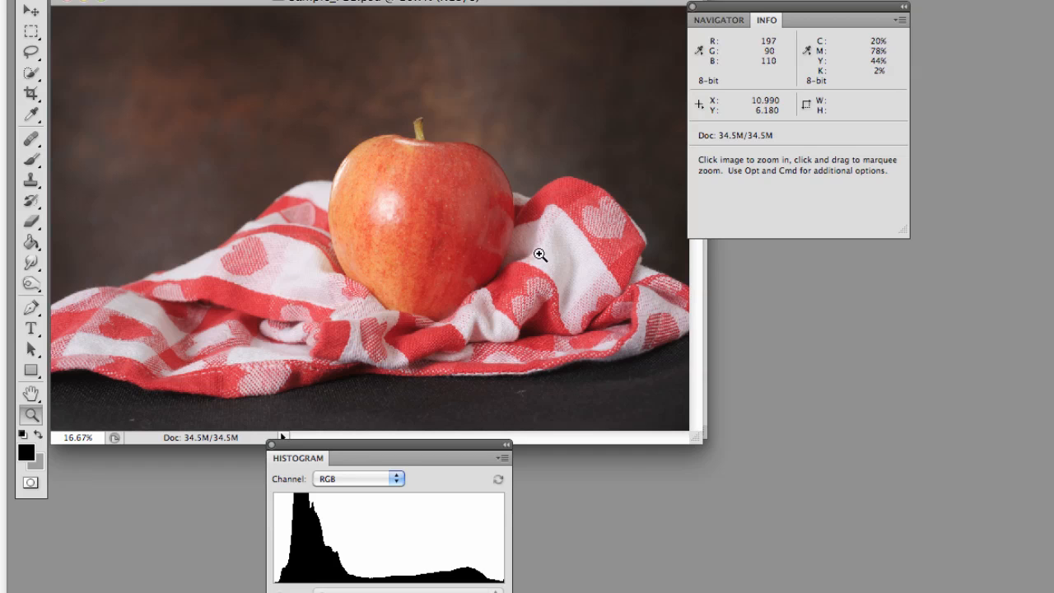
pyautogui.moveTo(508, 74)
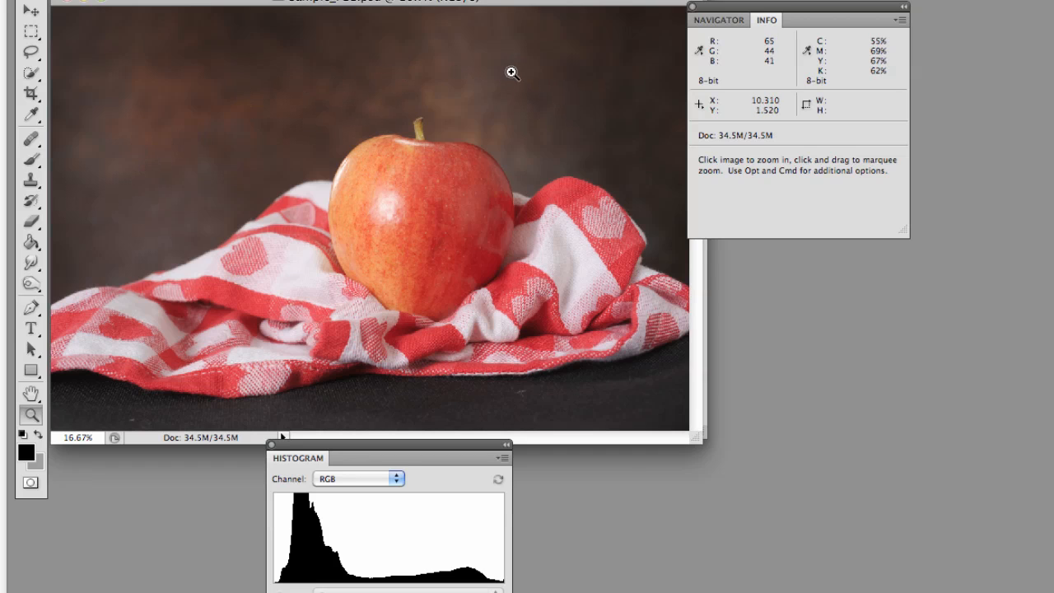
pyautogui.moveTo(213, 161)
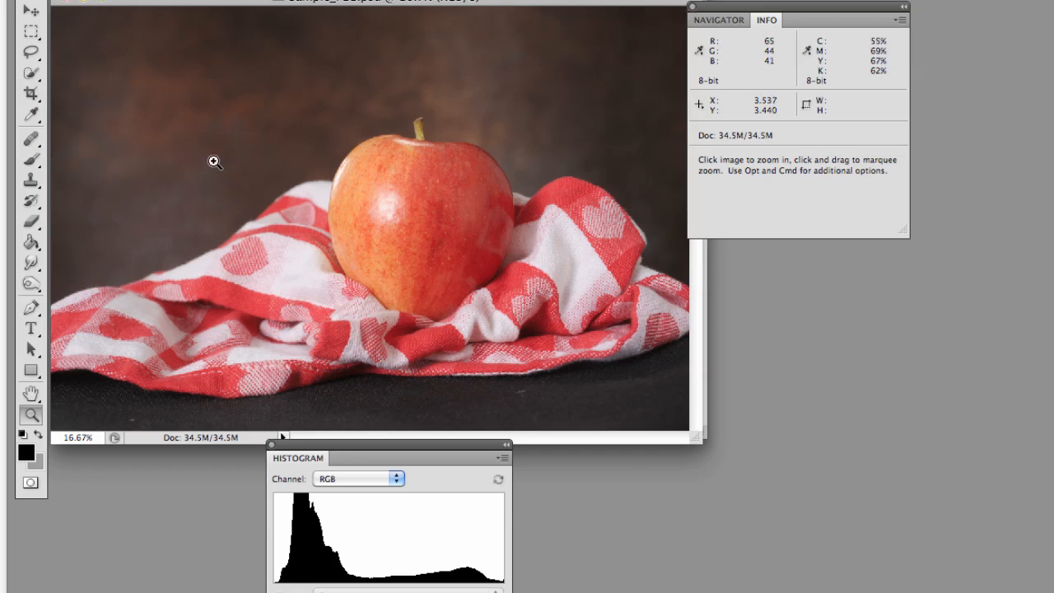
pyautogui.moveTo(401, 219)
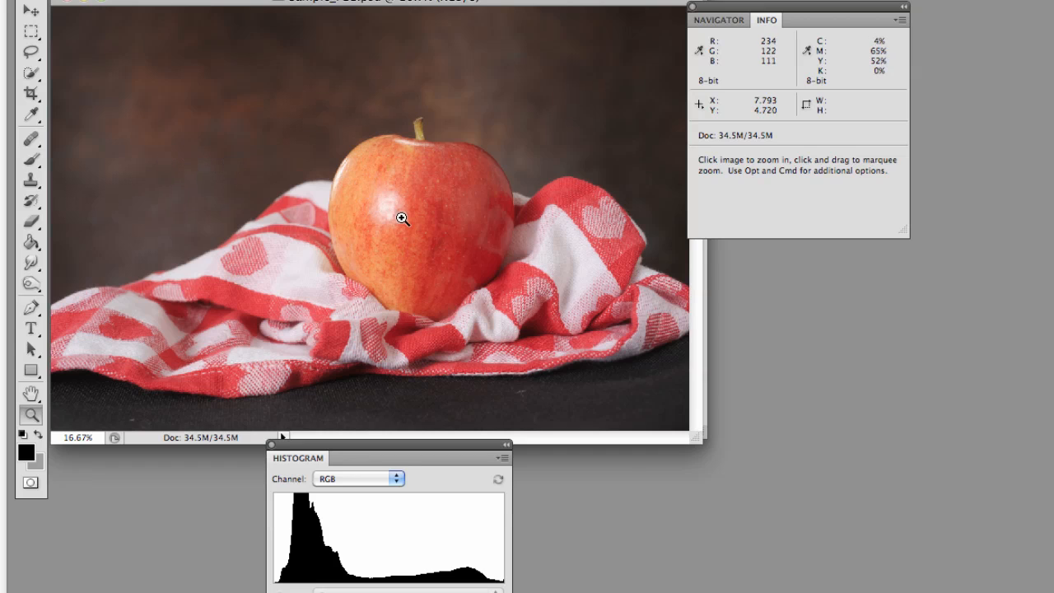
pyautogui.moveTo(391, 153)
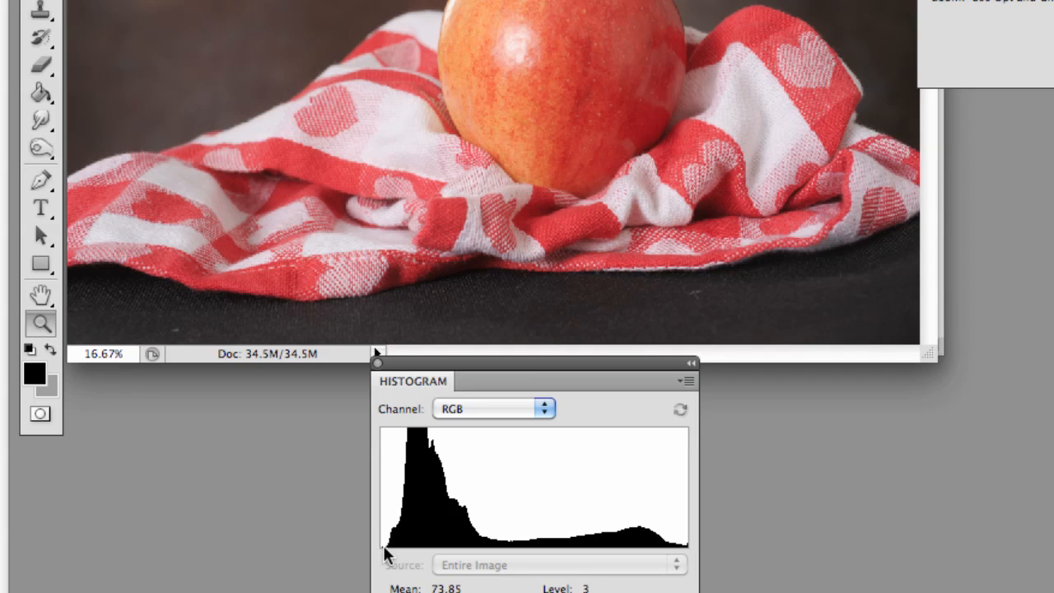
pyautogui.moveTo(416, 562)
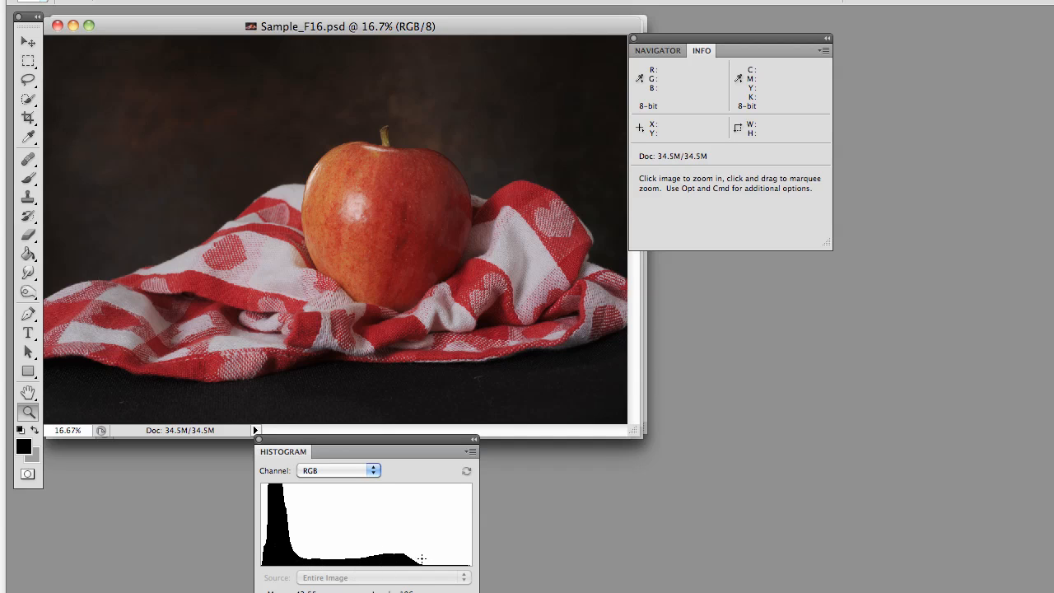
pyautogui.moveTo(462, 280)
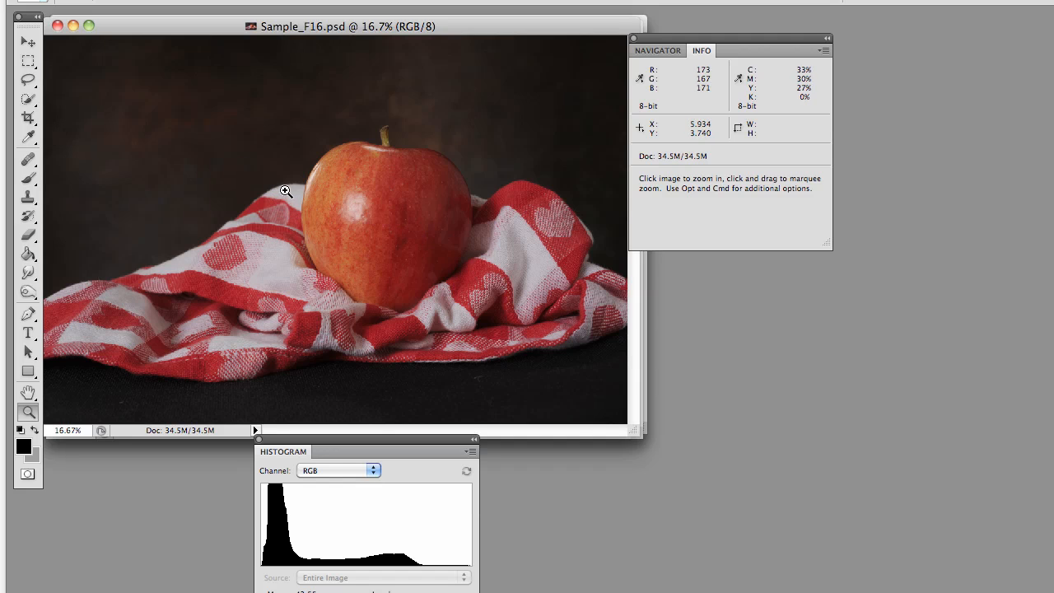
pyautogui.moveTo(308, 187)
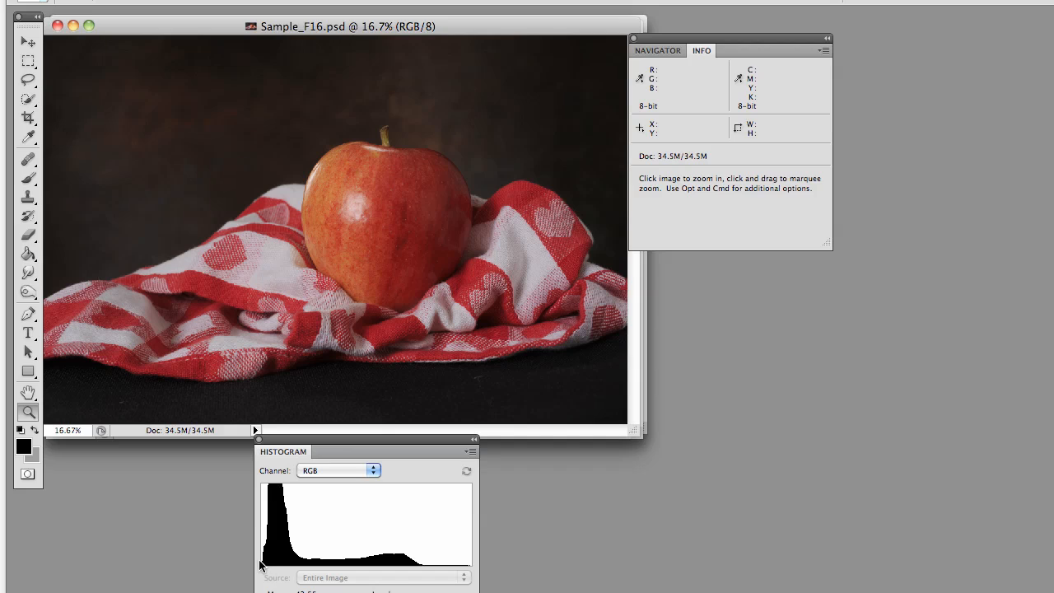
pyautogui.moveTo(373, 387)
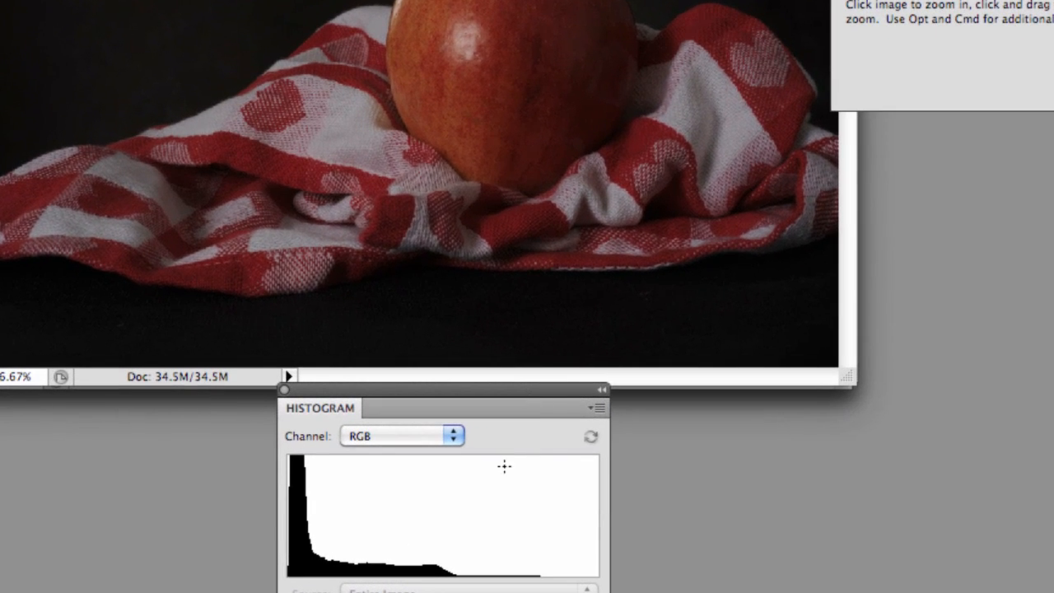
pyautogui.moveTo(350, 563)
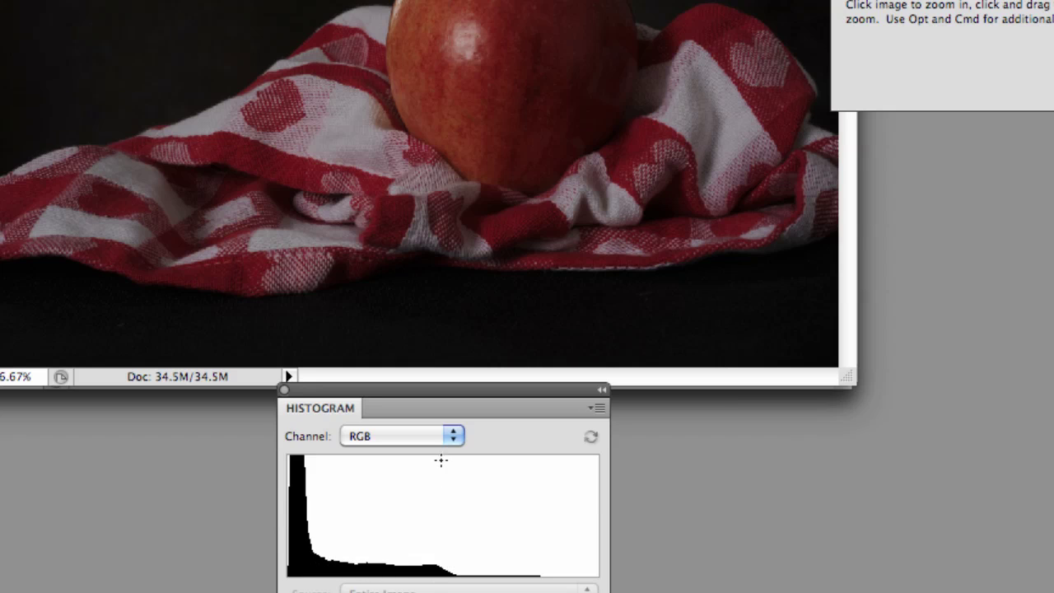
pyautogui.moveTo(444, 566)
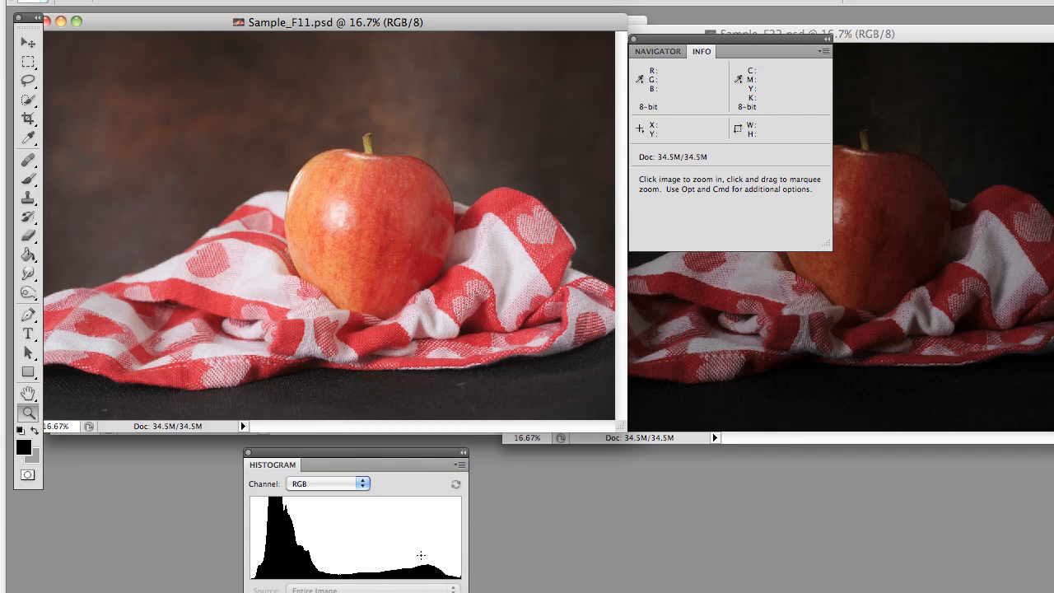
pyautogui.moveTo(452, 588)
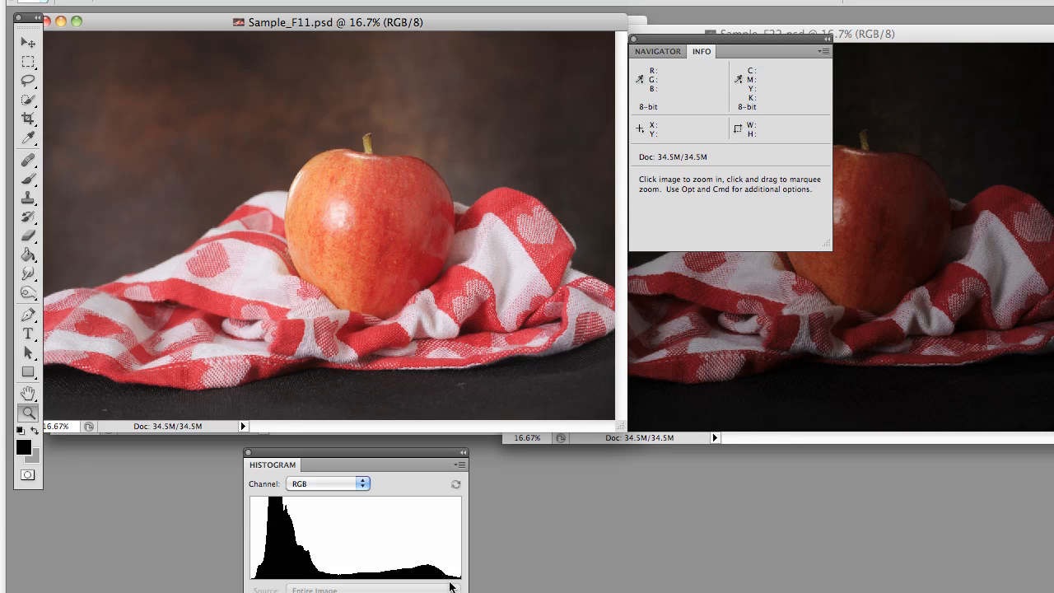
pyautogui.moveTo(432, 452)
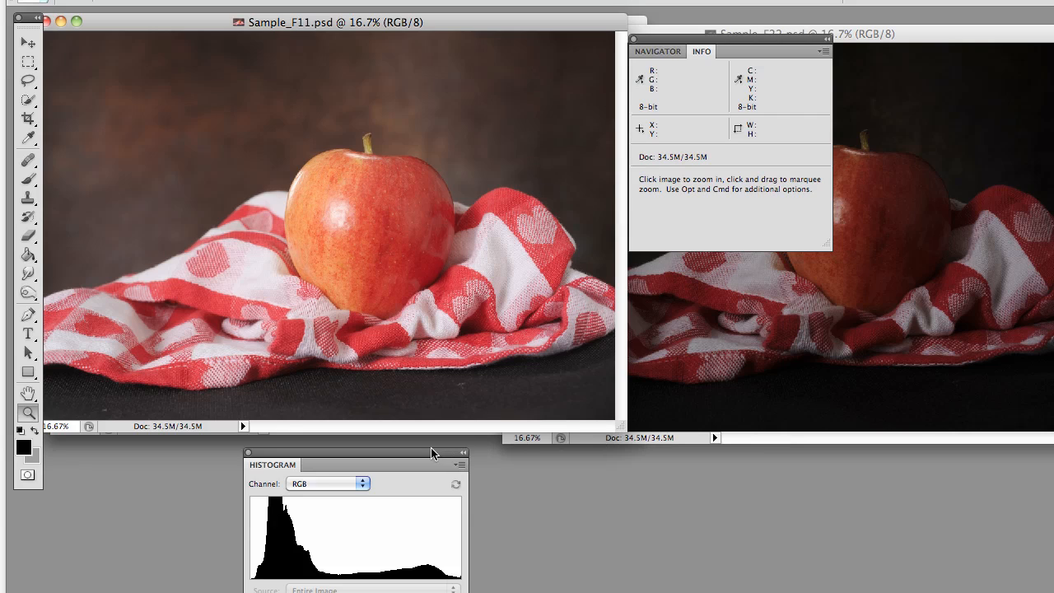